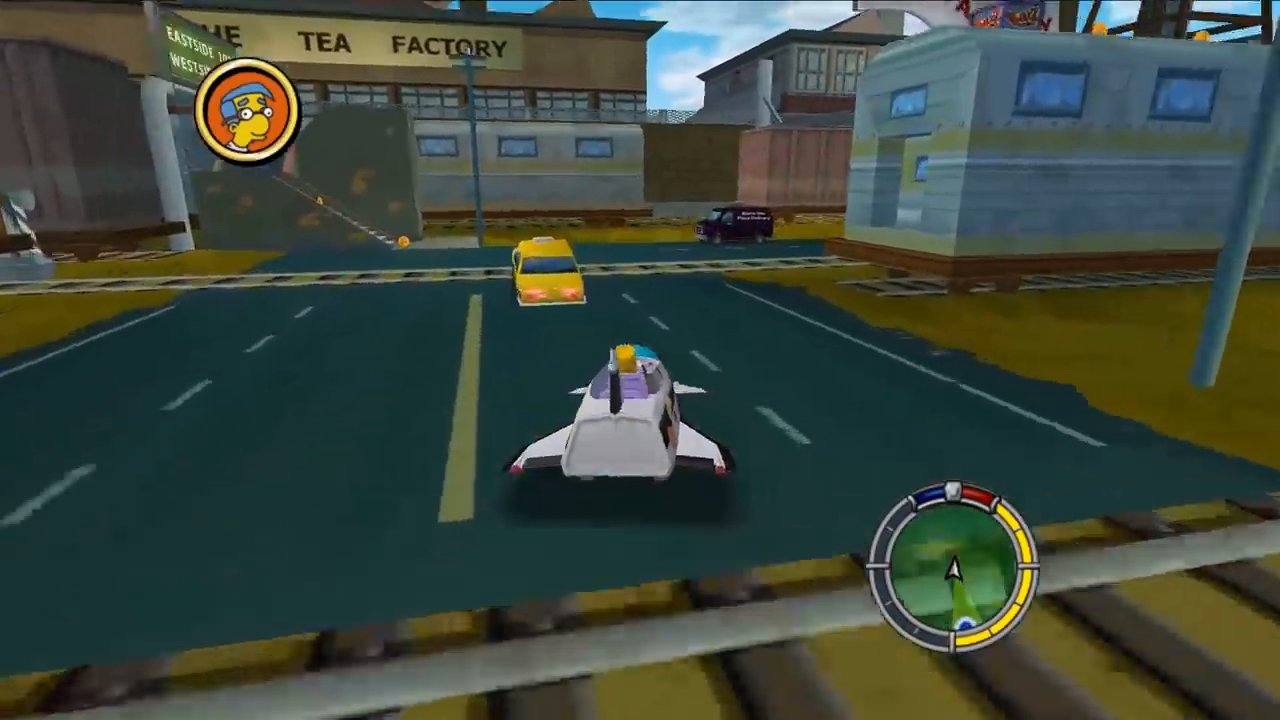
Step: Run Bart up the steps collecting coins, then drive a brown car down the street
key("w")
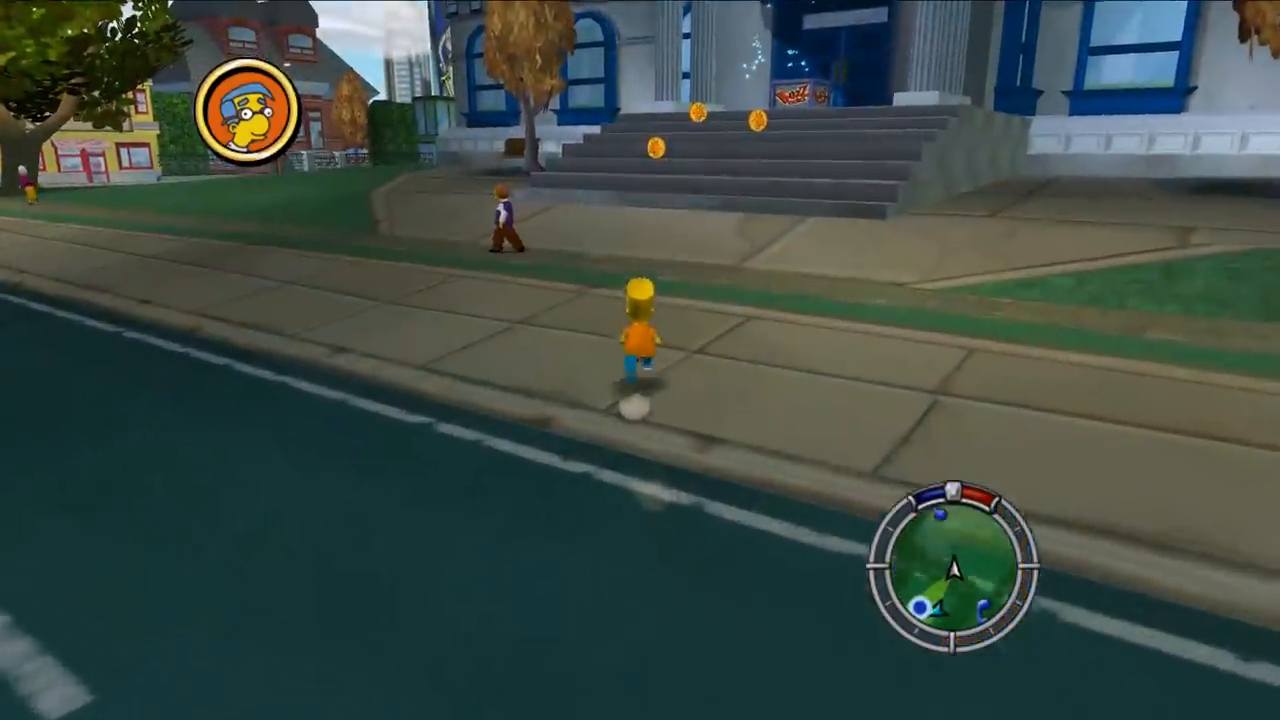
key("w")
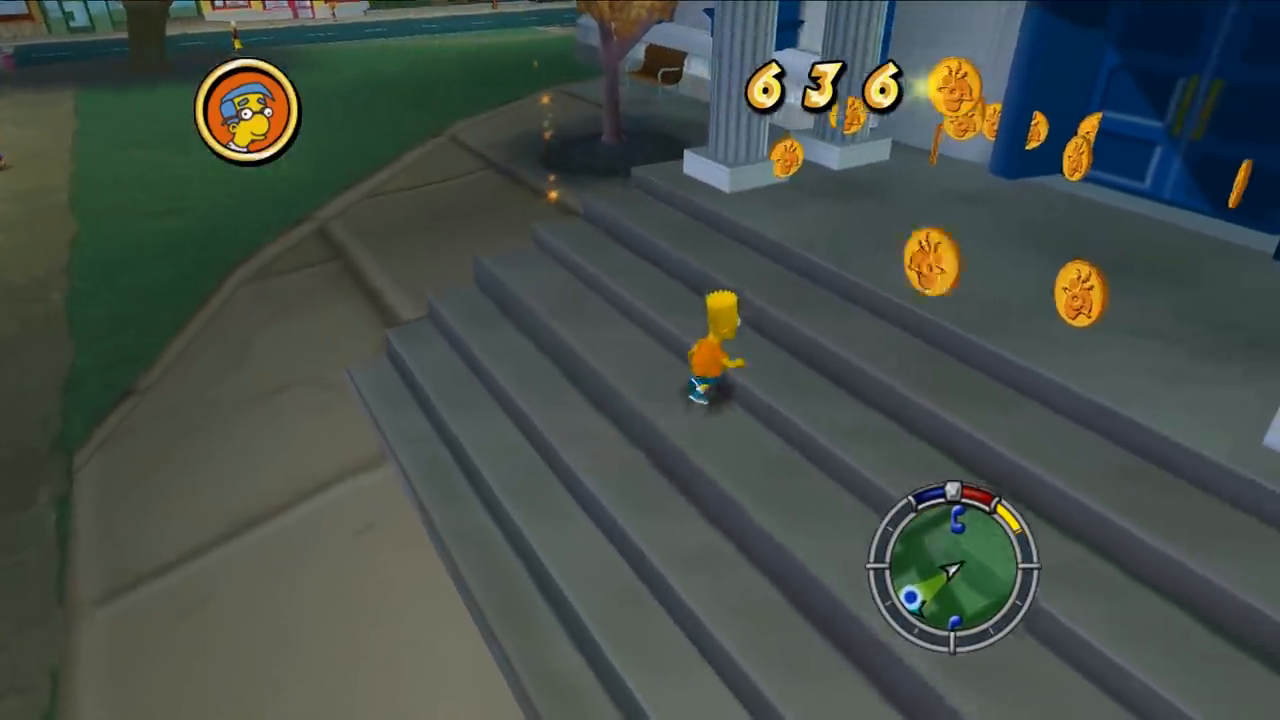
key("w")
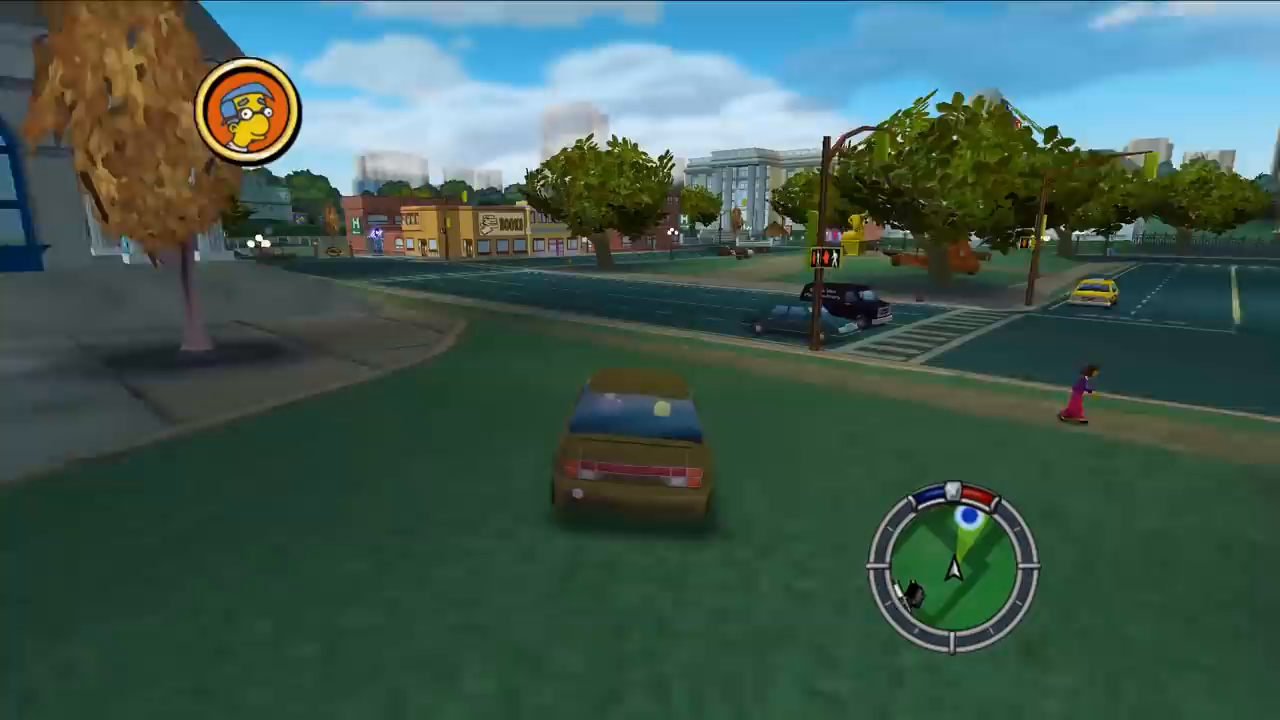
key("w")
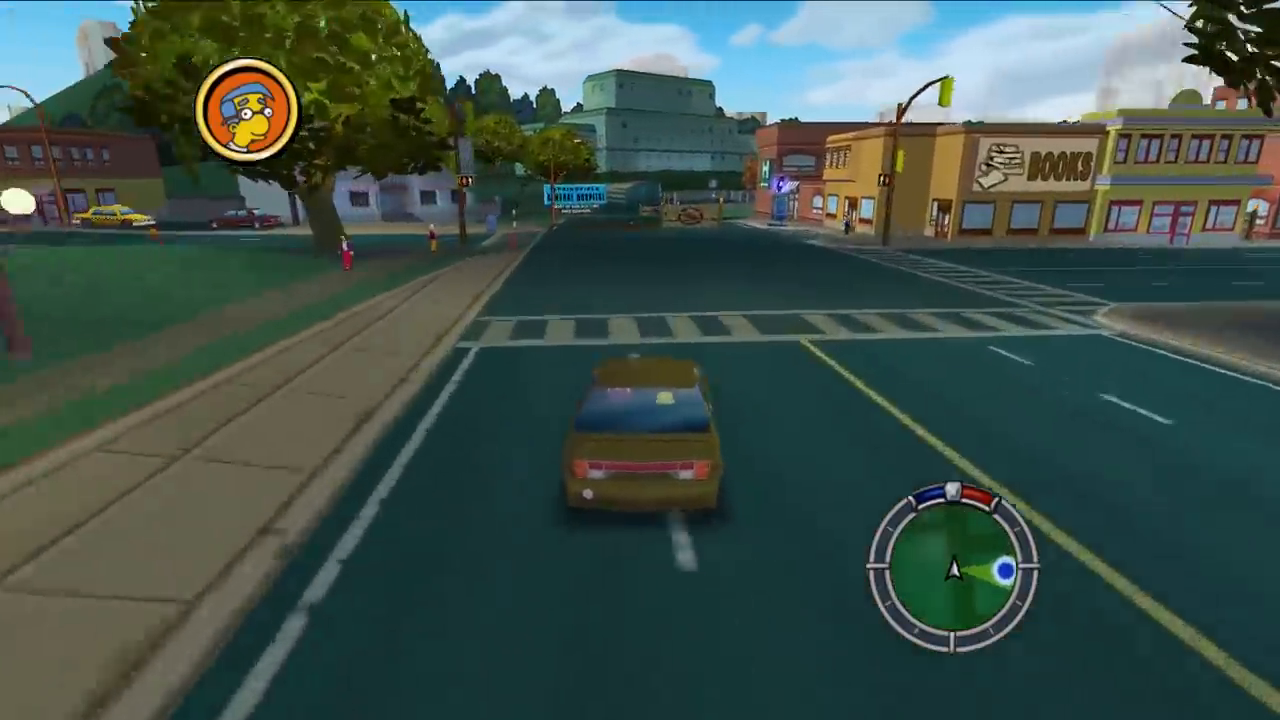